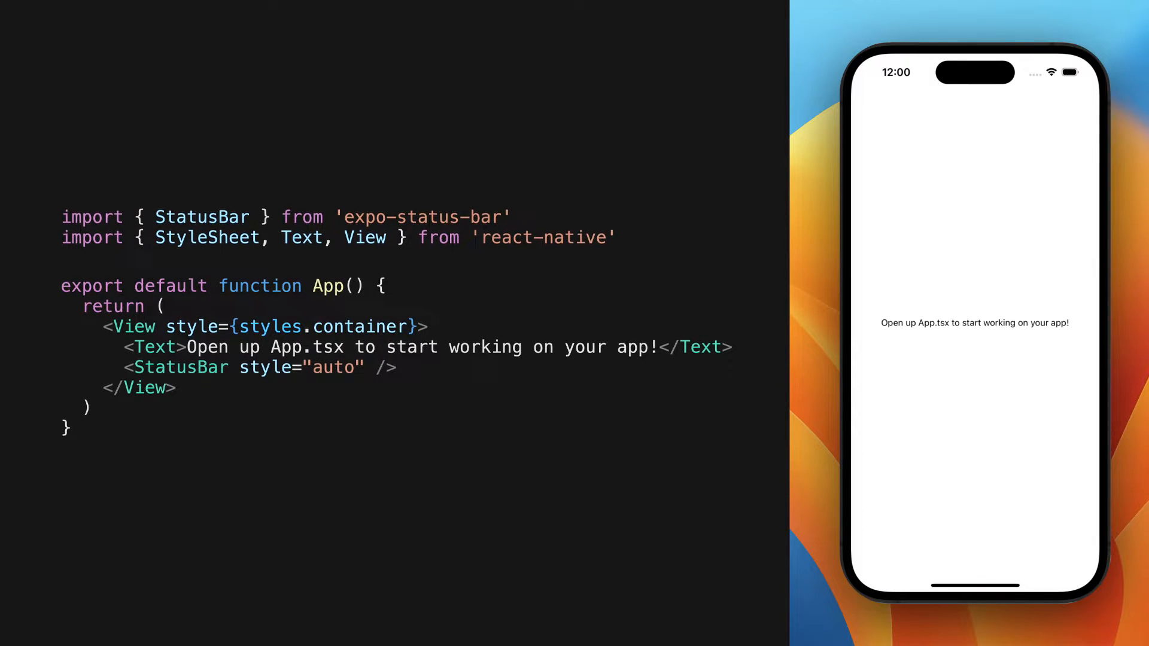
# Step: Add import * as ImagePicker from 'expo-image-picker' at the top of App.tsx
pyautogui.write("import * as ImagePicker from 'expo-image-picker'")
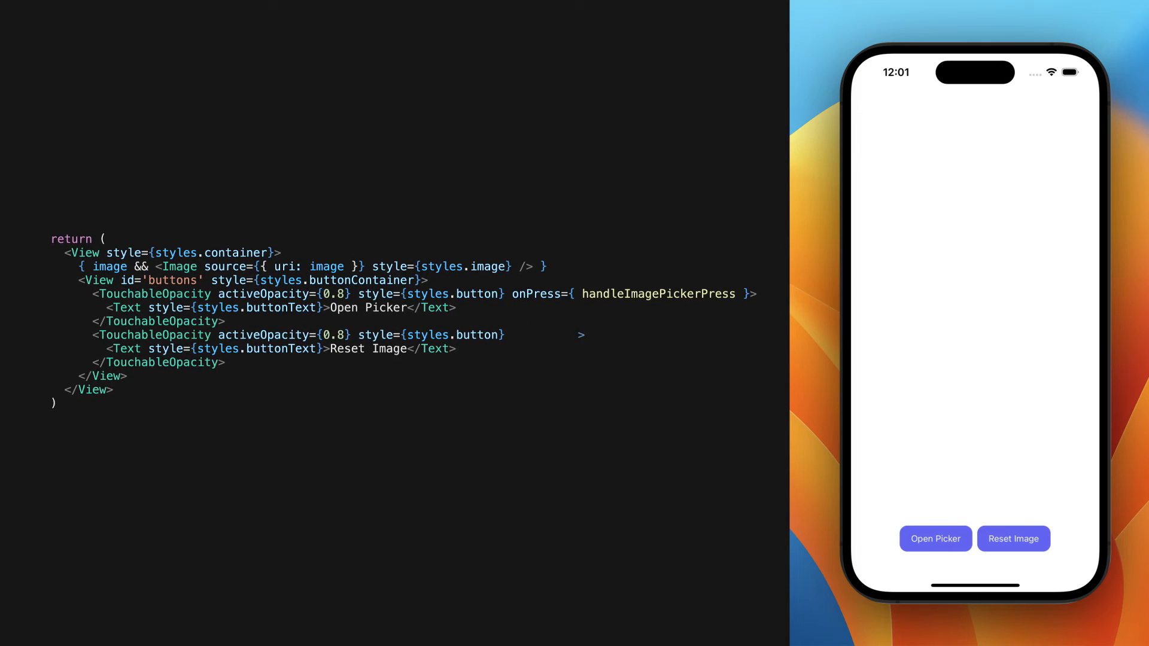
# Step: Give the second TouchableOpacity onPress={ () => setImage('') } so Reset Image clears the photo
pyautogui.write("onPress={ () => setImage('') }")
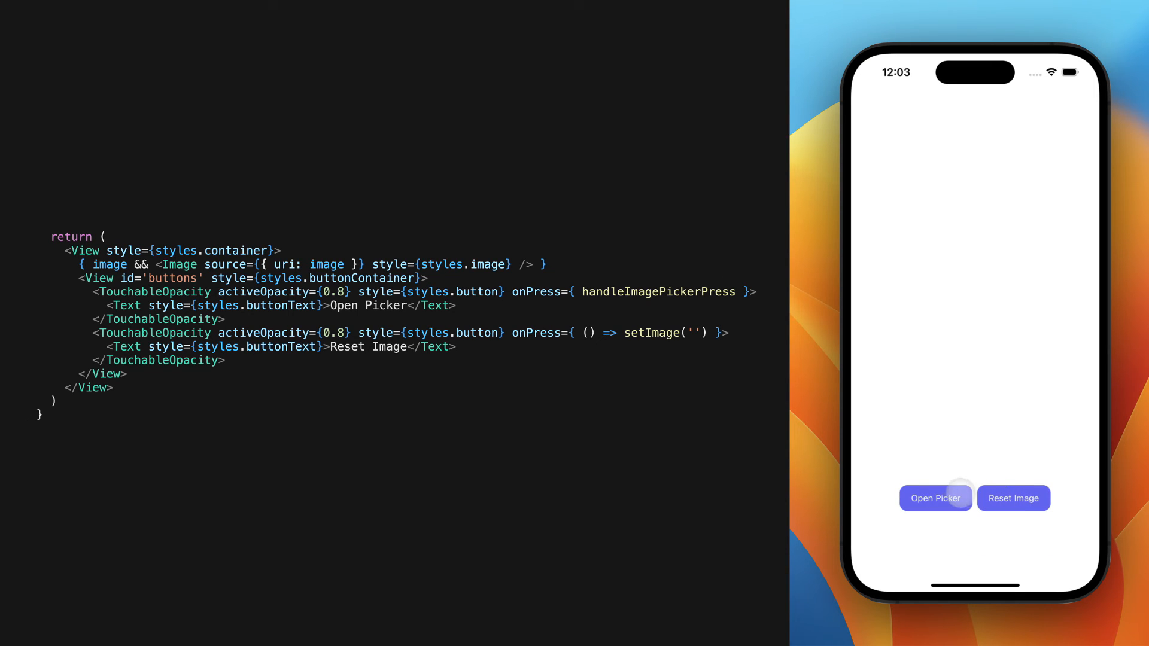
# Step: Pick the snowy mountain lake photo via Open Picker so it displays above the buttons
pyautogui.click(935, 498)
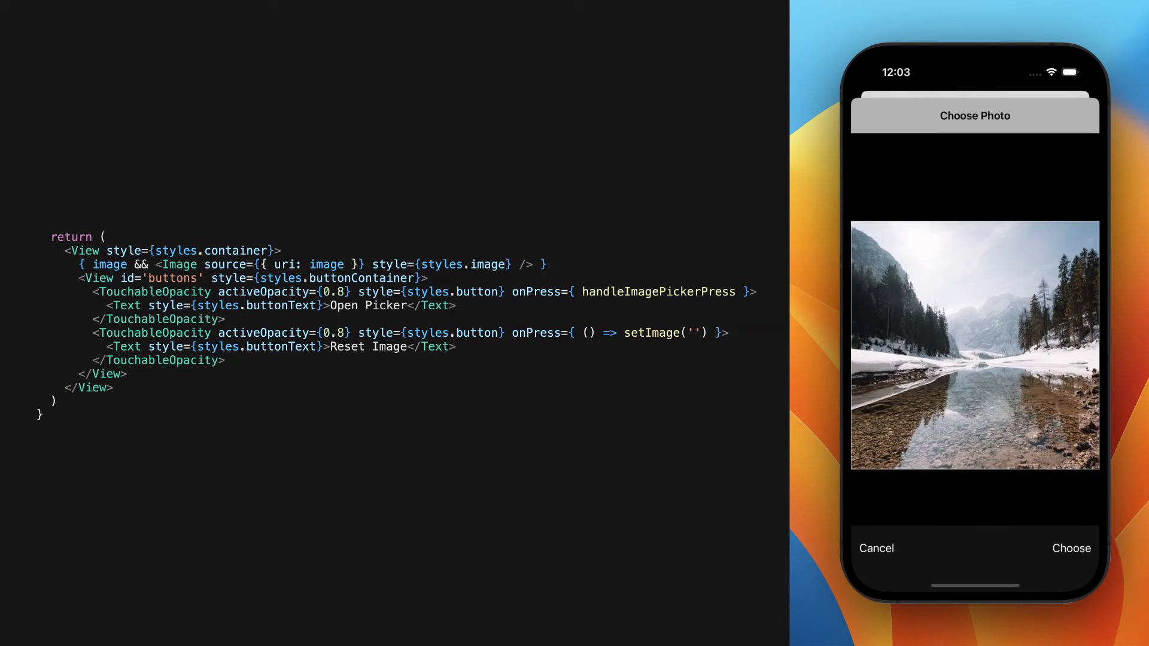
pyautogui.click(1069, 548)
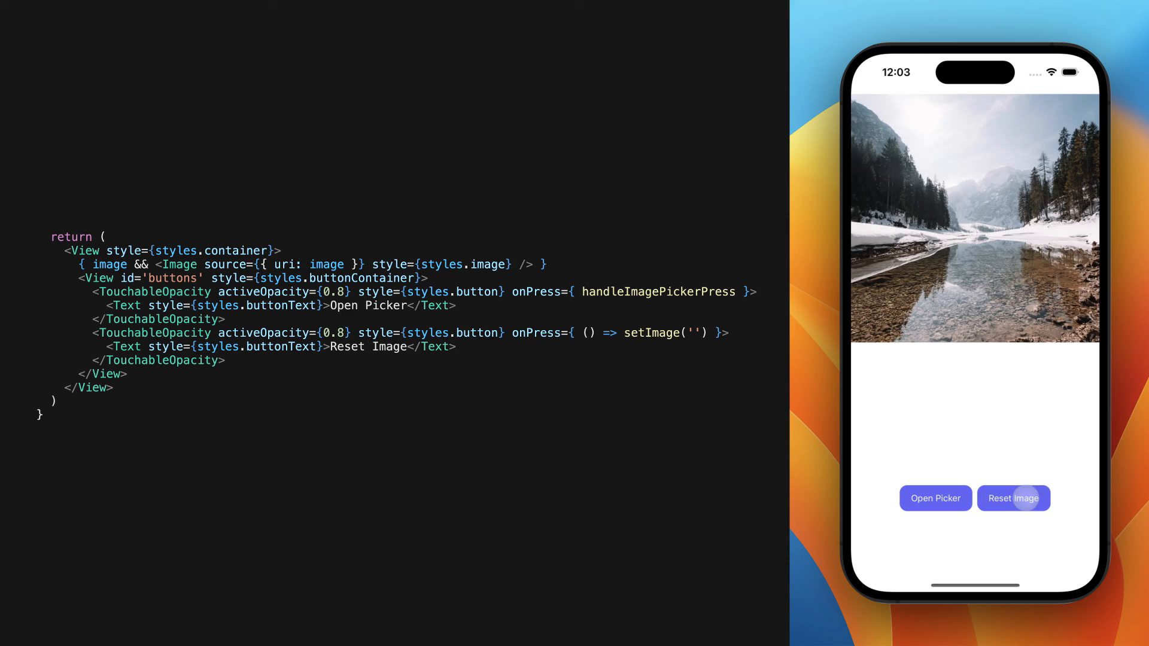